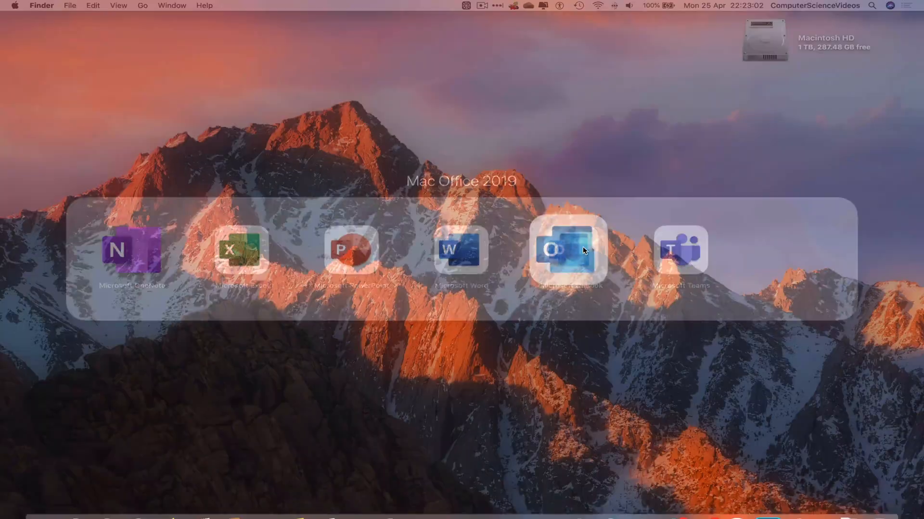
Step: Launch Outlook from the Office 2019 Launchpad folder to show the Viva digest inbox
{"action": "left_click", "coordinate": [568, 250]}
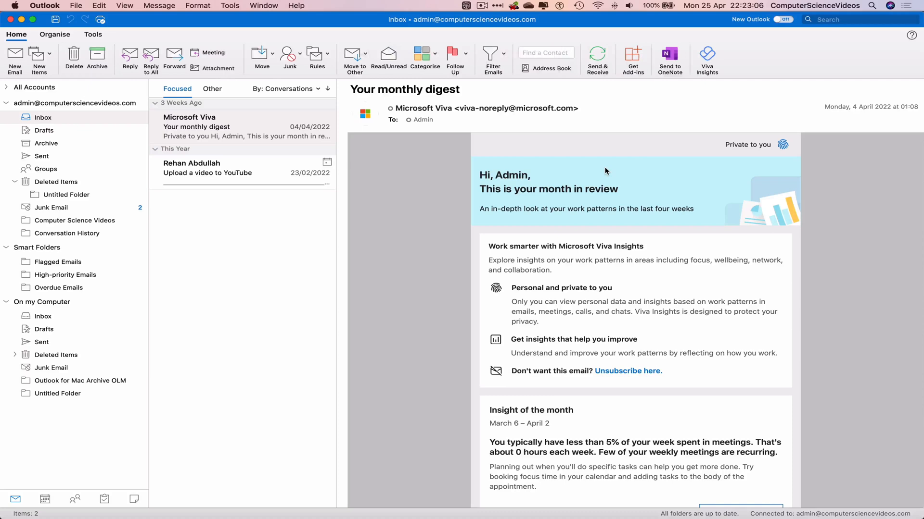
{"action": "mouse_move", "coordinate": [37, 19]}
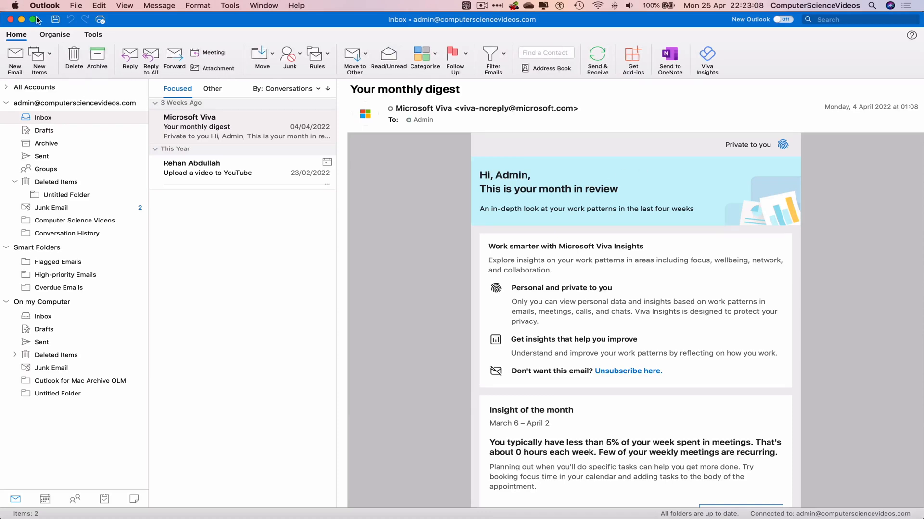
Step: Review the dark mode option in Outlook's General preferences, then close Outlook to the desktop
{"action": "left_click", "coordinate": [45, 6]}
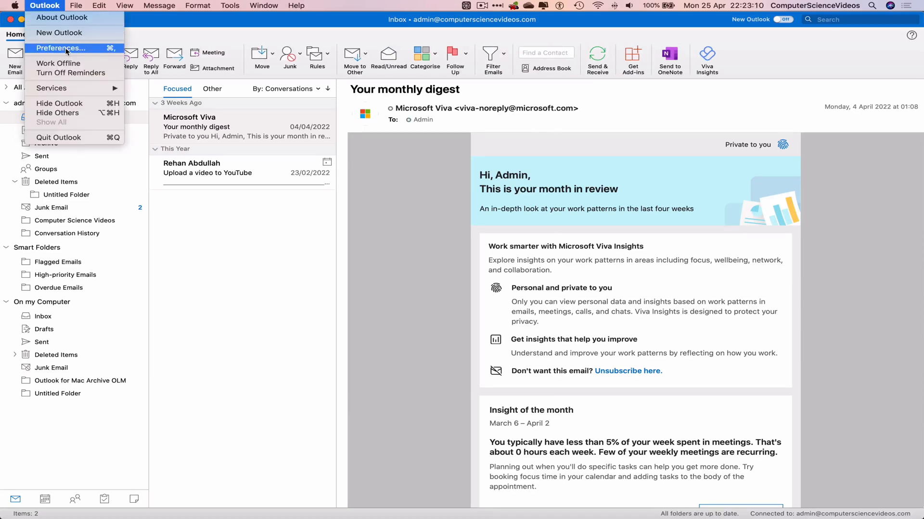
{"action": "left_click", "coordinate": [61, 48]}
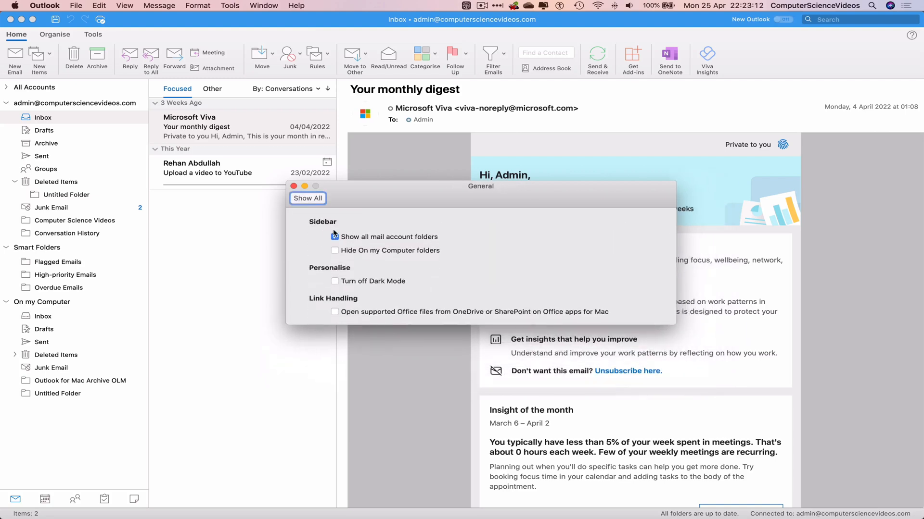
{"action": "left_click", "coordinate": [335, 236]}
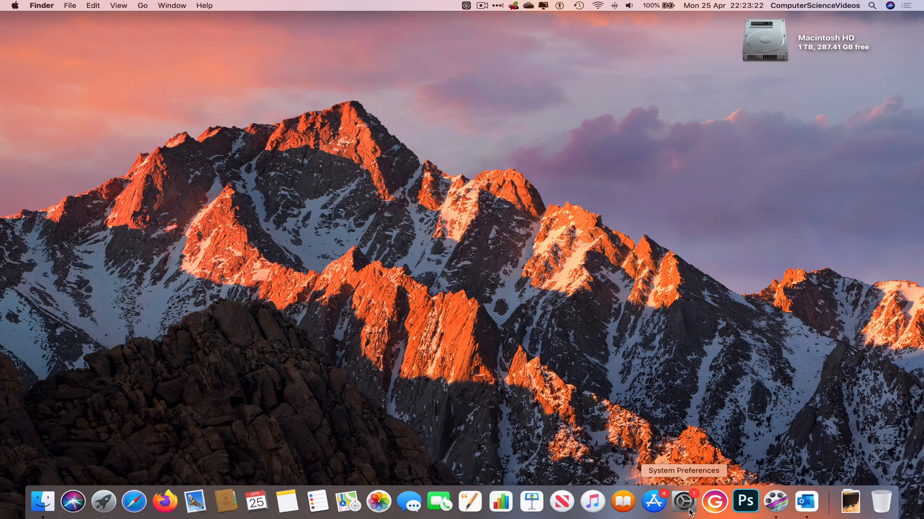
Step: Open System Preferences from the Dock and its General pane to choose Dark appearance
{"action": "left_click", "coordinate": [683, 502]}
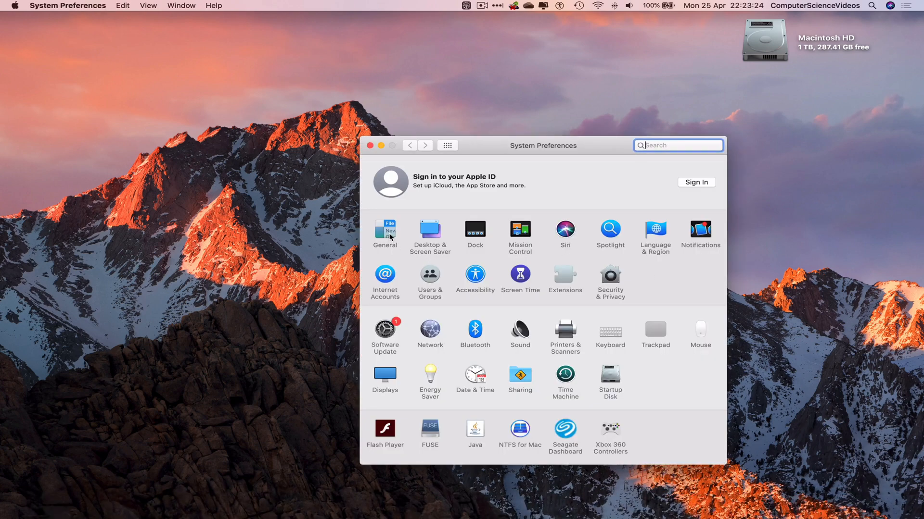
{"action": "left_click", "coordinate": [385, 232]}
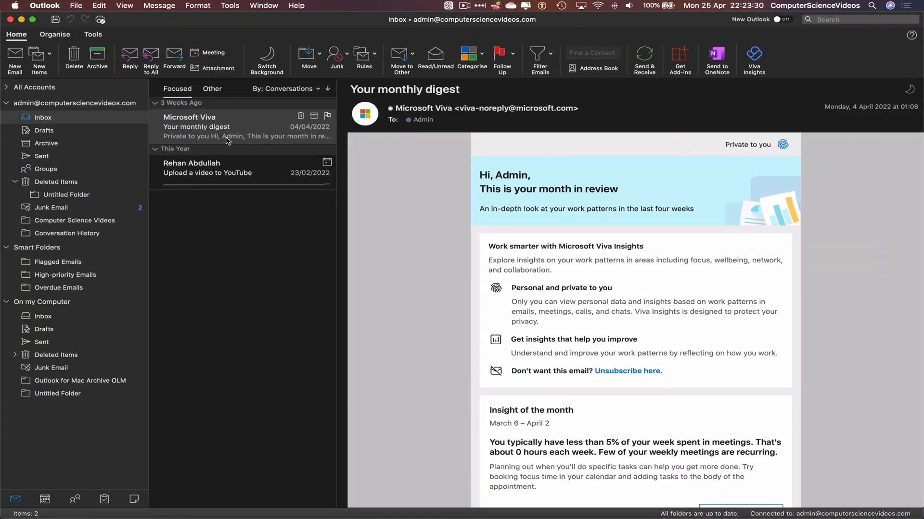
{"action": "mouse_move", "coordinate": [115, 105]}
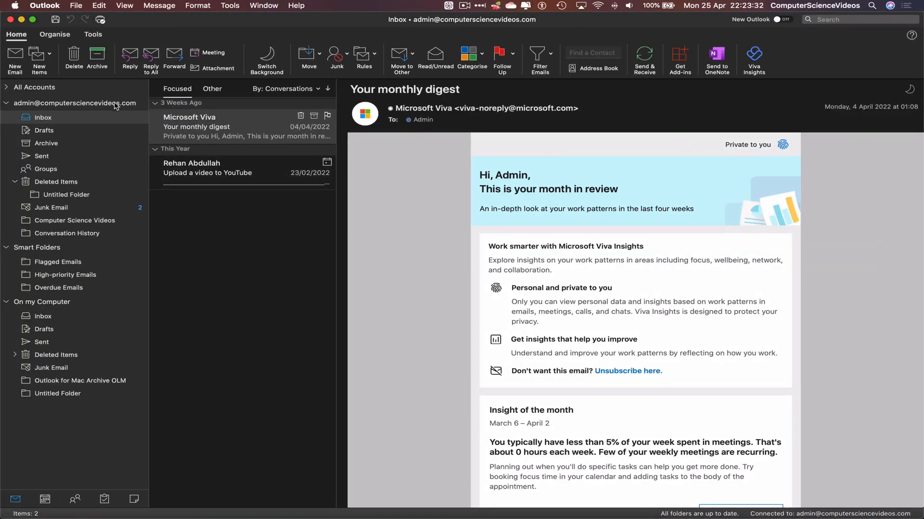
Step: Open Outlook > Preferences over the dark-mode inbox
{"action": "left_click", "coordinate": [44, 6]}
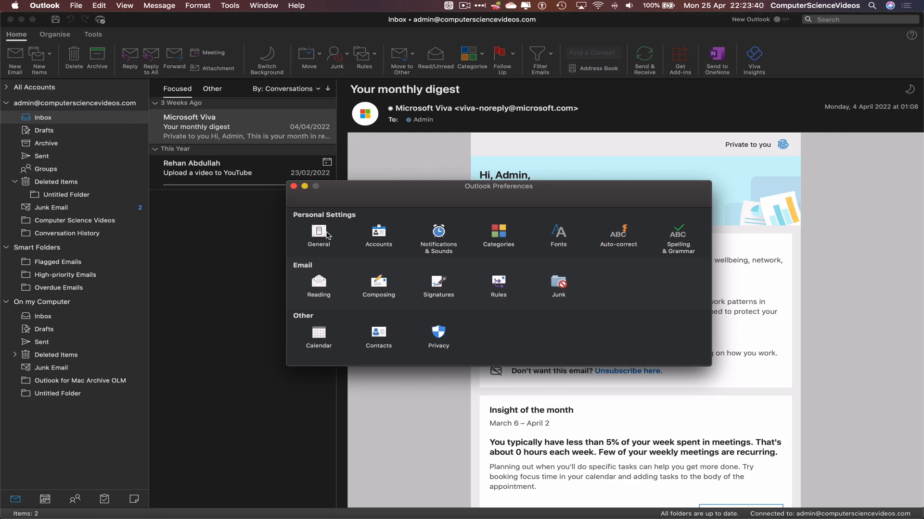
Step: Tick 'Turn off Dark Mode' in Outlook's General preferences and set macOS appearance to Light
{"action": "left_click", "coordinate": [318, 235]}
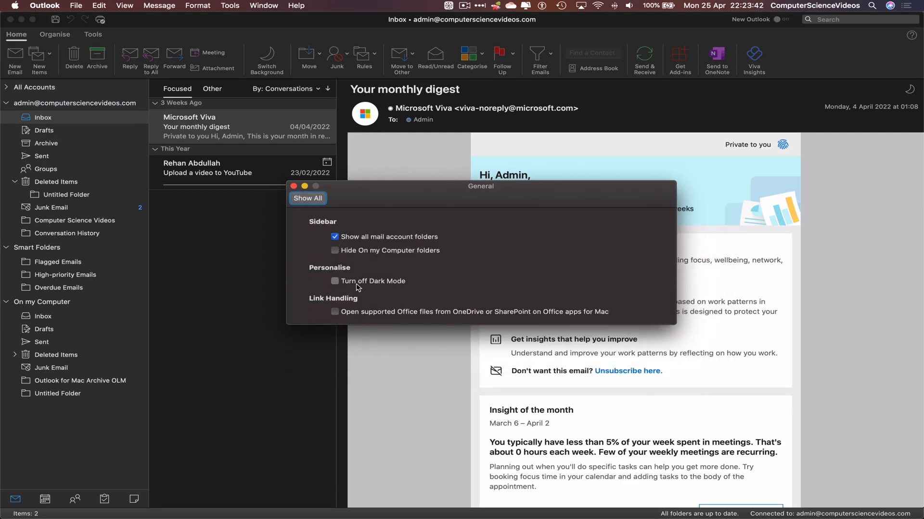
{"action": "left_click", "coordinate": [335, 280]}
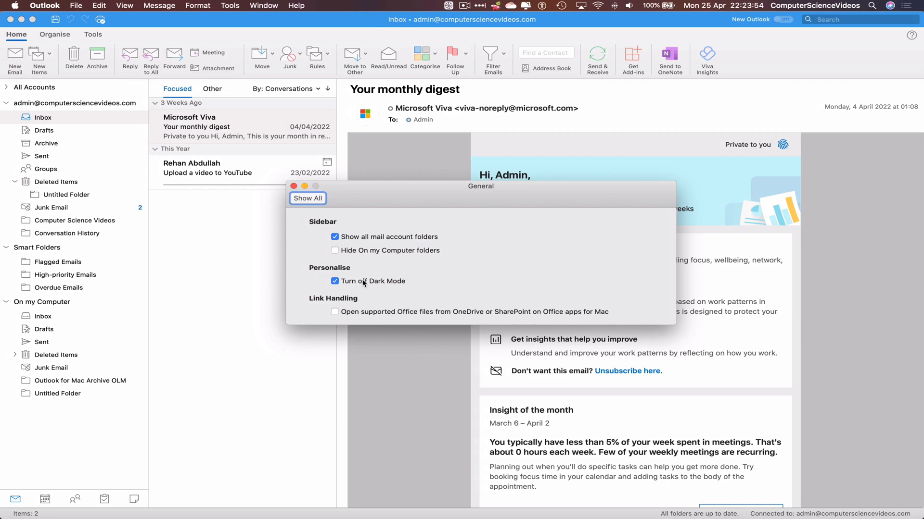
{"action": "left_click", "coordinate": [335, 281]}
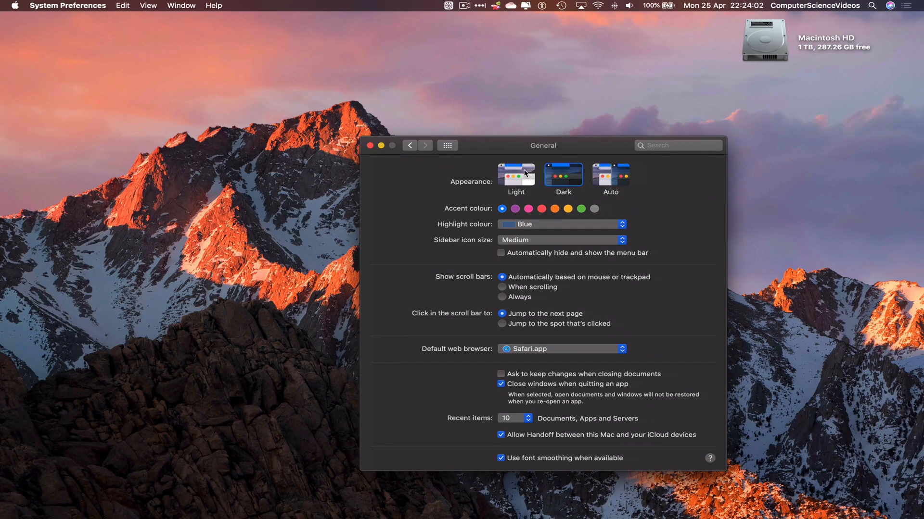
{"action": "left_click", "coordinate": [371, 145]}
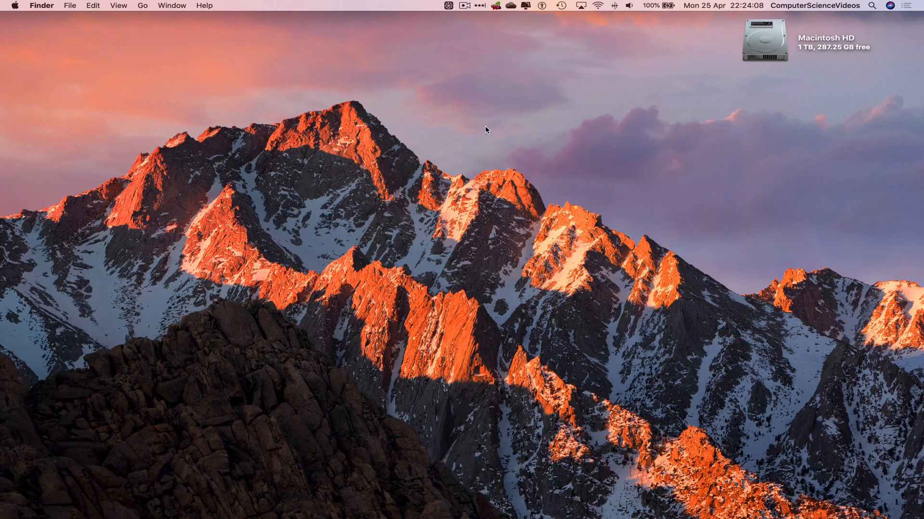
{"action": "mouse_move", "coordinate": [685, 77]}
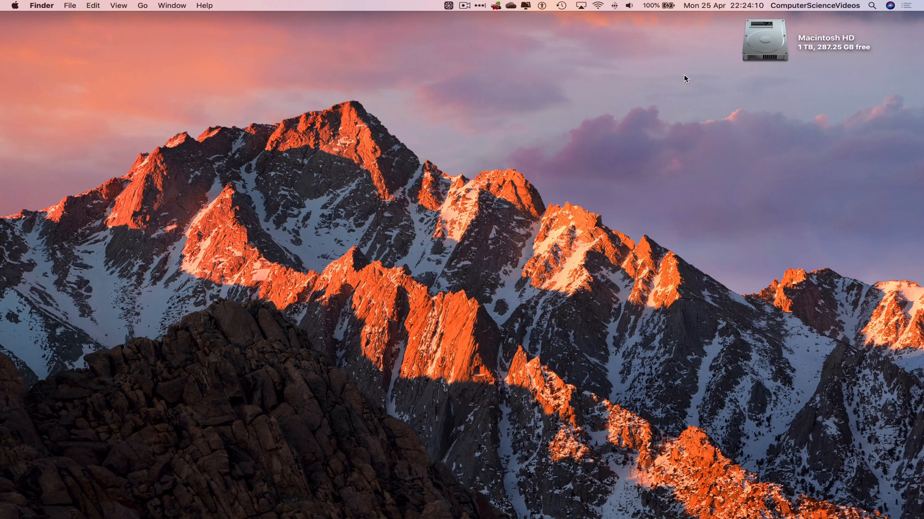